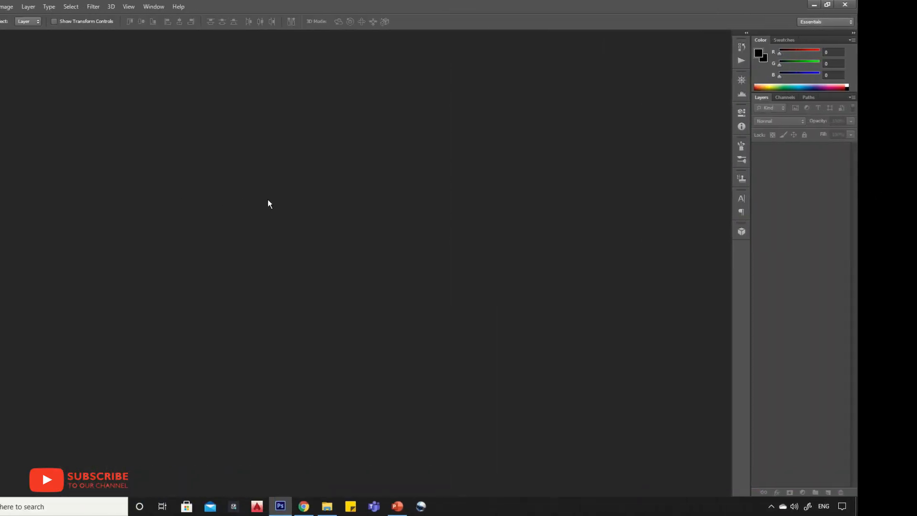
# Create a new white 1920×1080 px document at 300 ppi via File > New
pyautogui.click(27, 7)
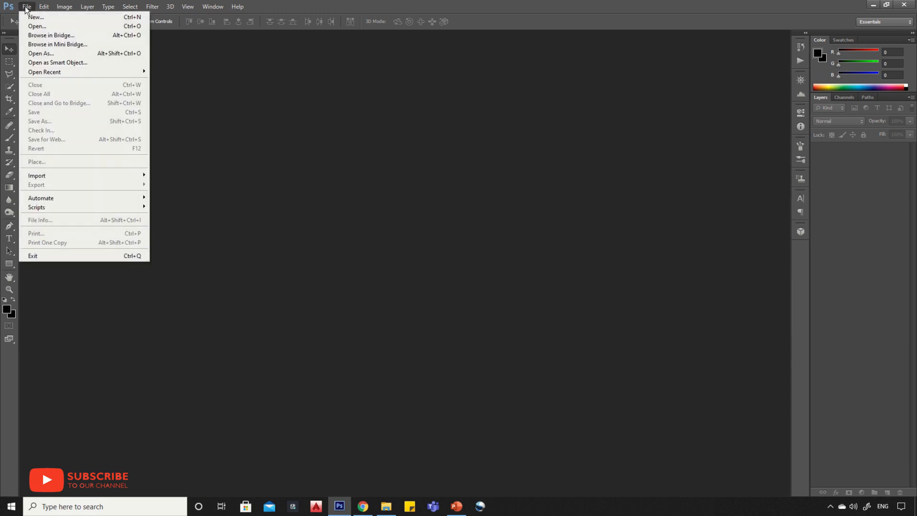
pyautogui.click(35, 17)
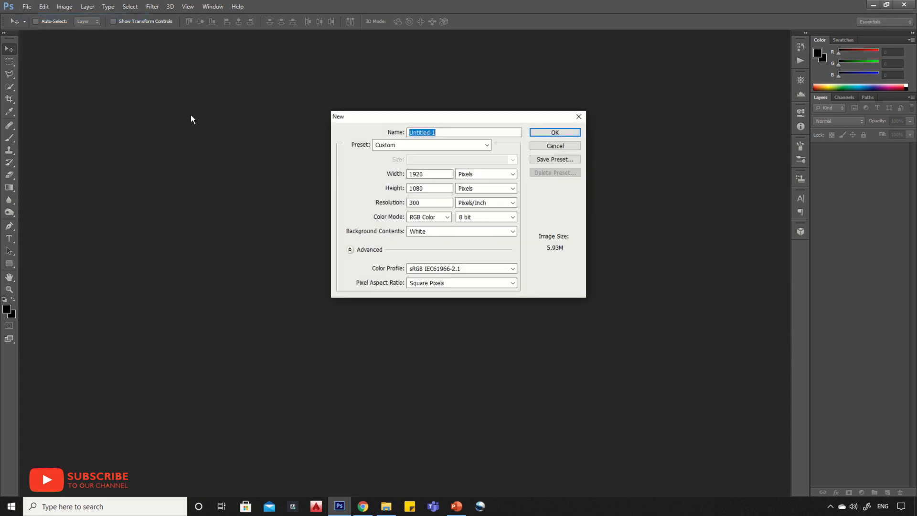
pyautogui.click(429, 174)
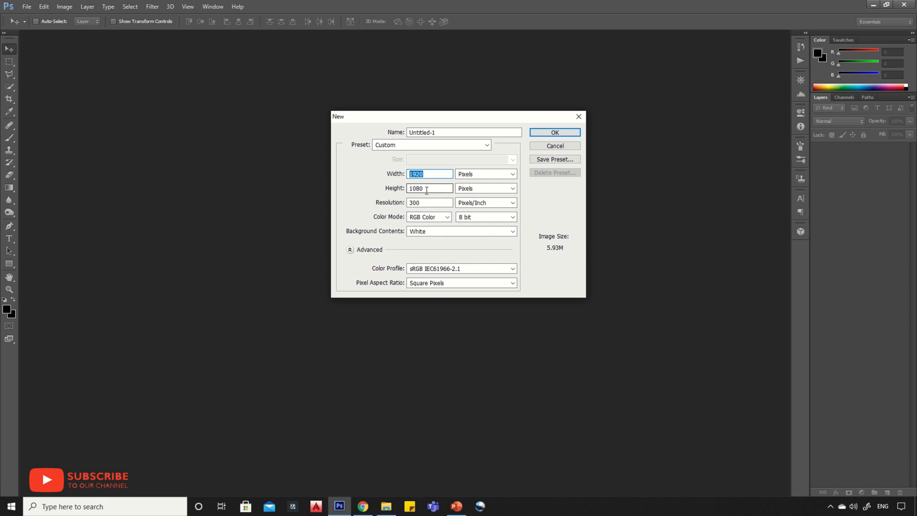
pyautogui.click(429, 203)
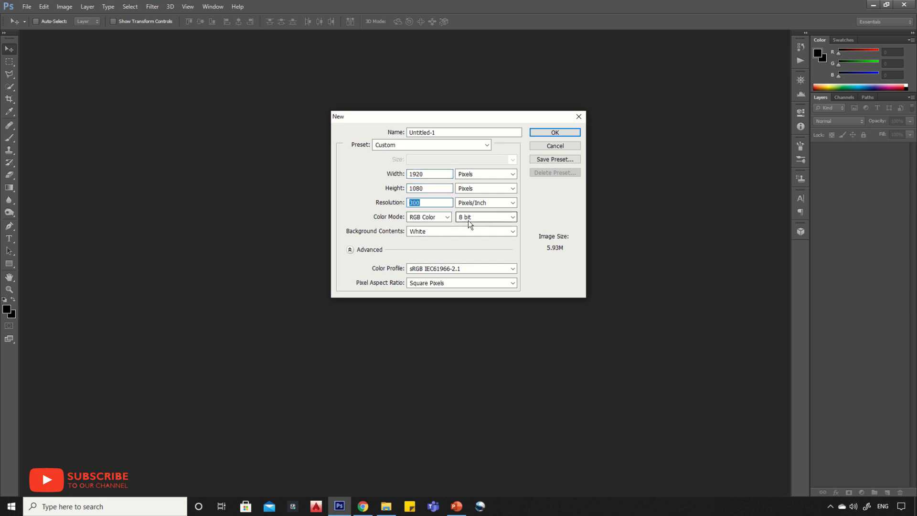
pyautogui.click(553, 132)
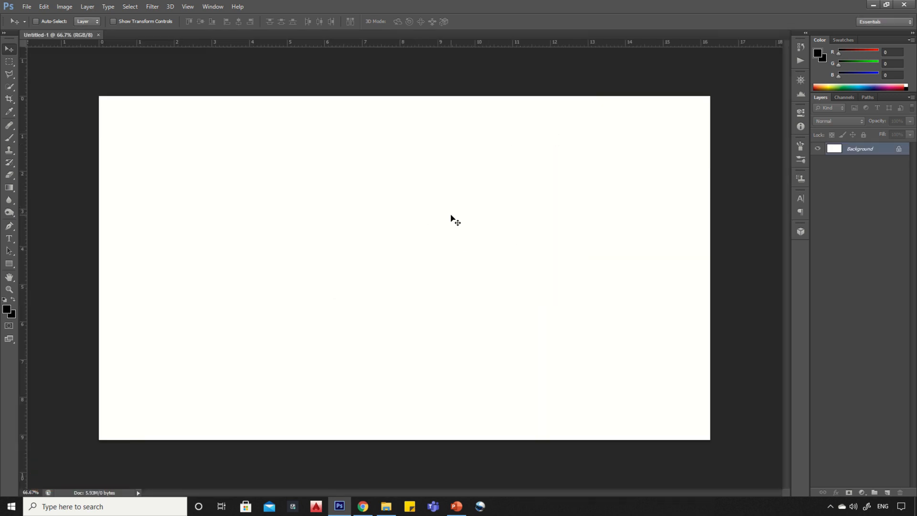
pyautogui.moveTo(426, 225)
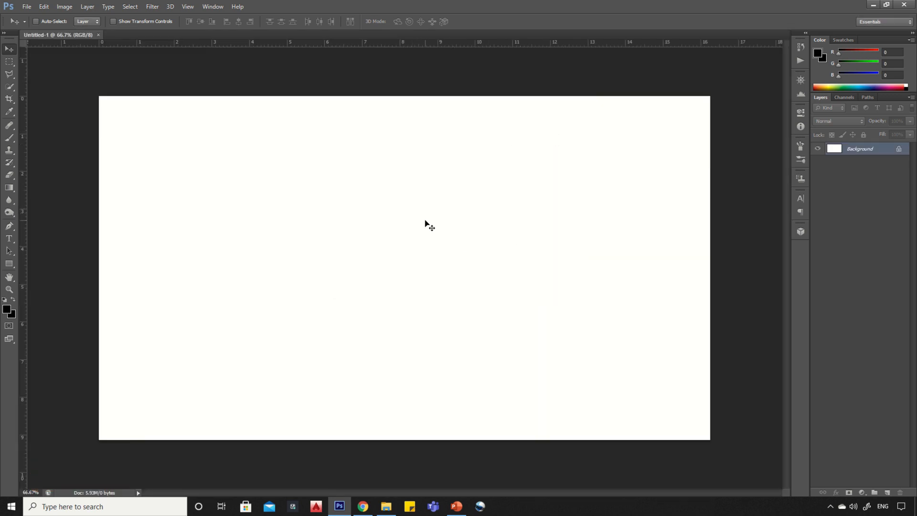
pyautogui.moveTo(60, 198)
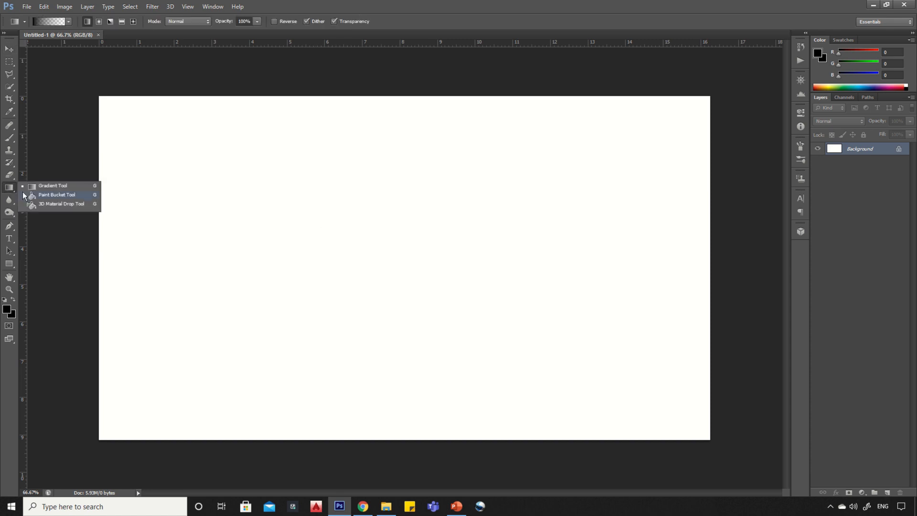
# Fill the background with dark red (RGB 108, 26, 26) using the Paint Bucket
pyautogui.click(56, 194)
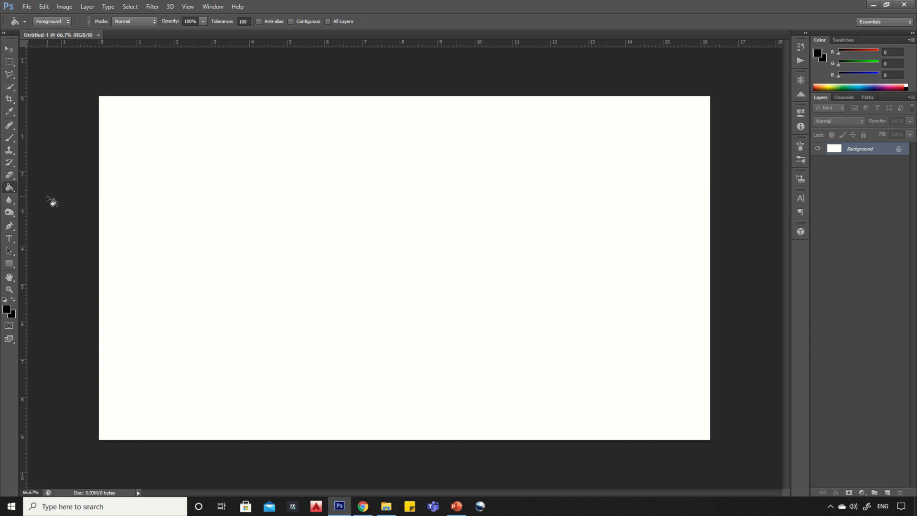
pyautogui.click(7, 310)
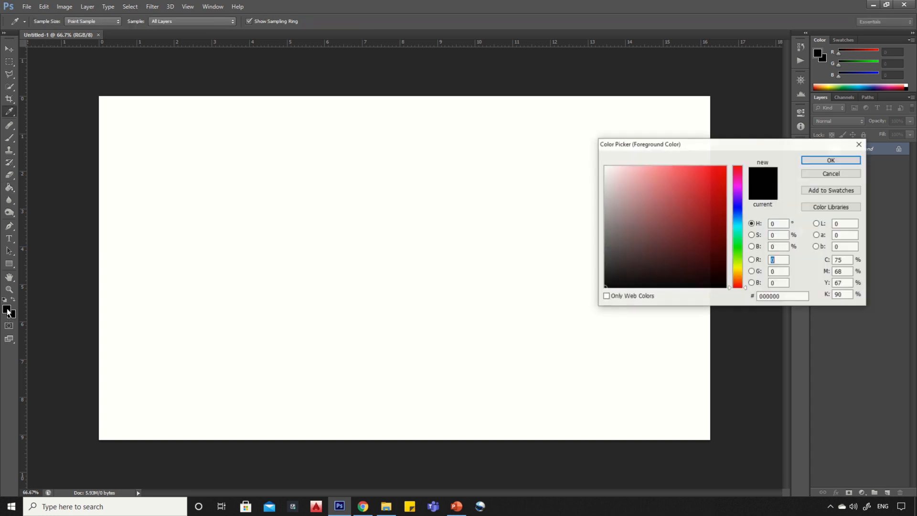
pyautogui.moveTo(509, 274)
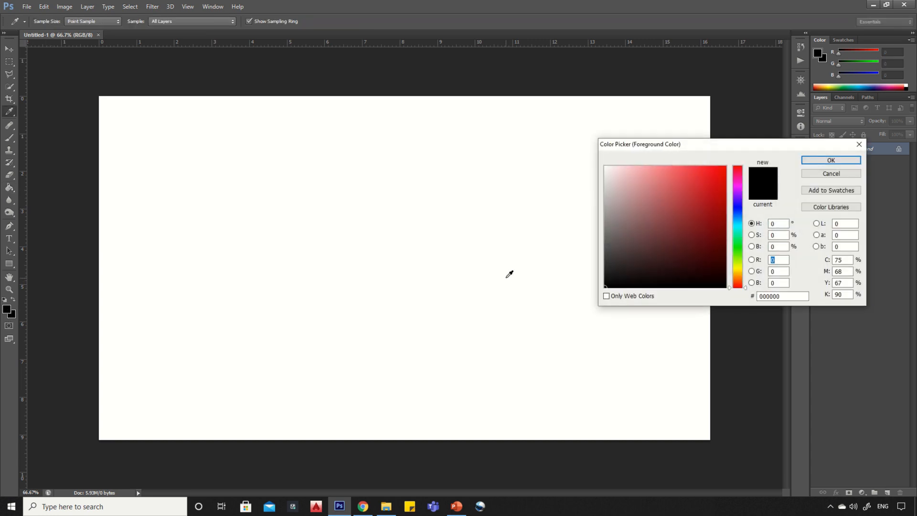
pyautogui.click(688, 238)
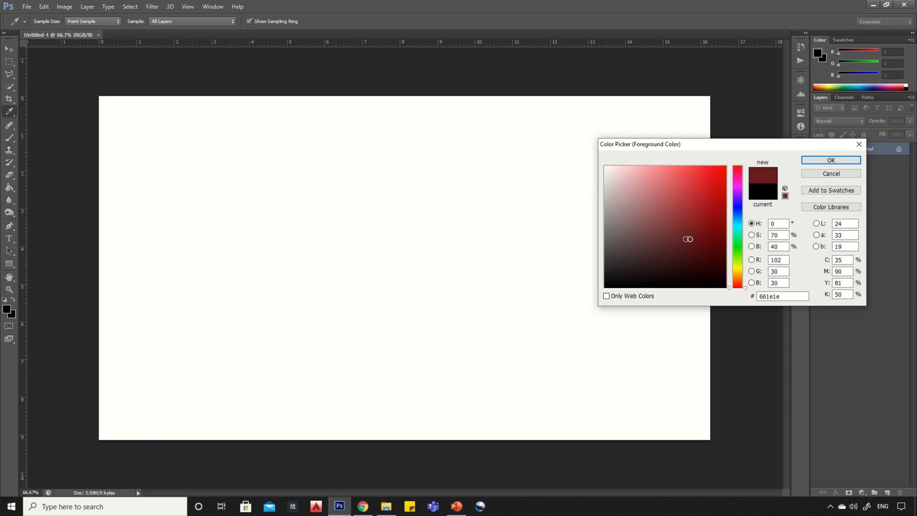
pyautogui.click(697, 236)
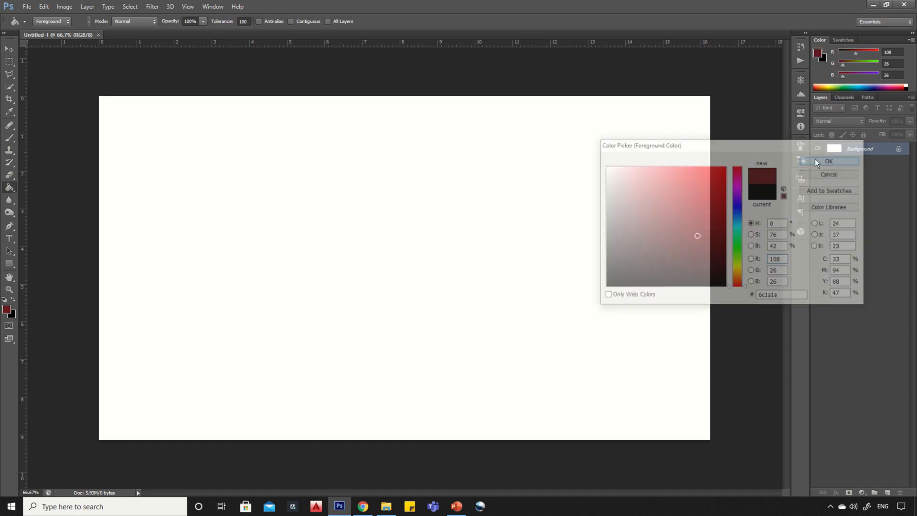
pyautogui.click(829, 161)
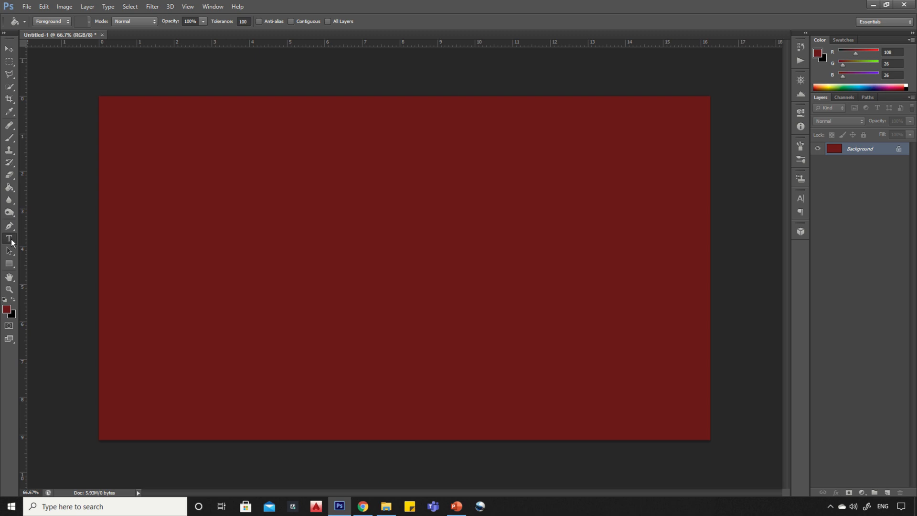
# Add a text box with the word SHADOW in white on the red canvas
pyautogui.click(10, 239)
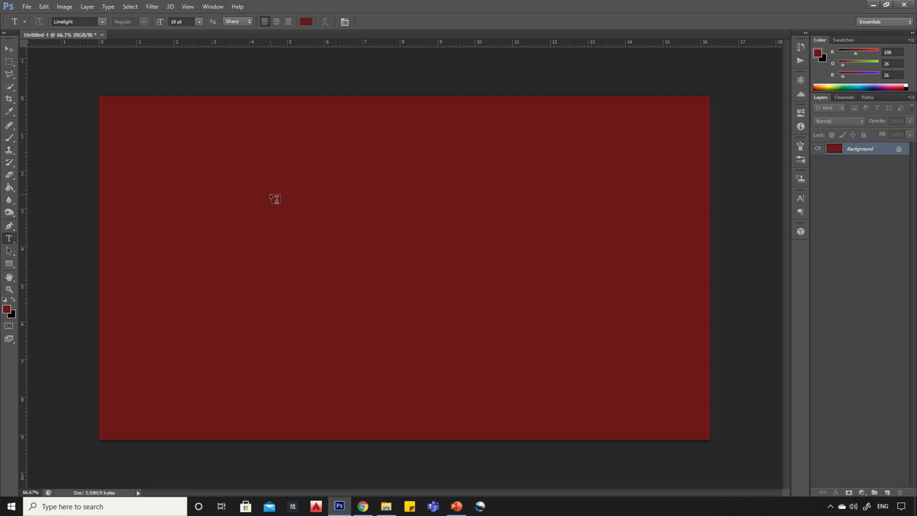
pyautogui.moveTo(270, 194); pyautogui.dragTo(517, 307)
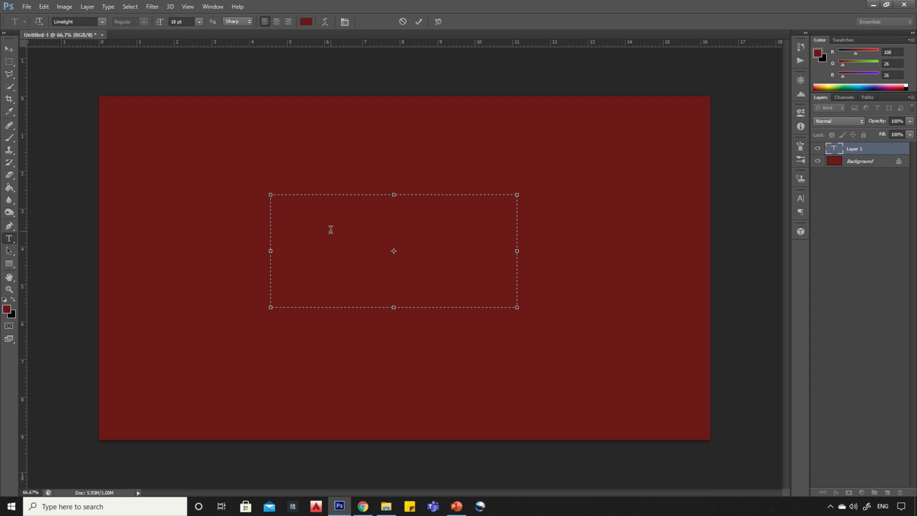
pyautogui.click(377, 208)
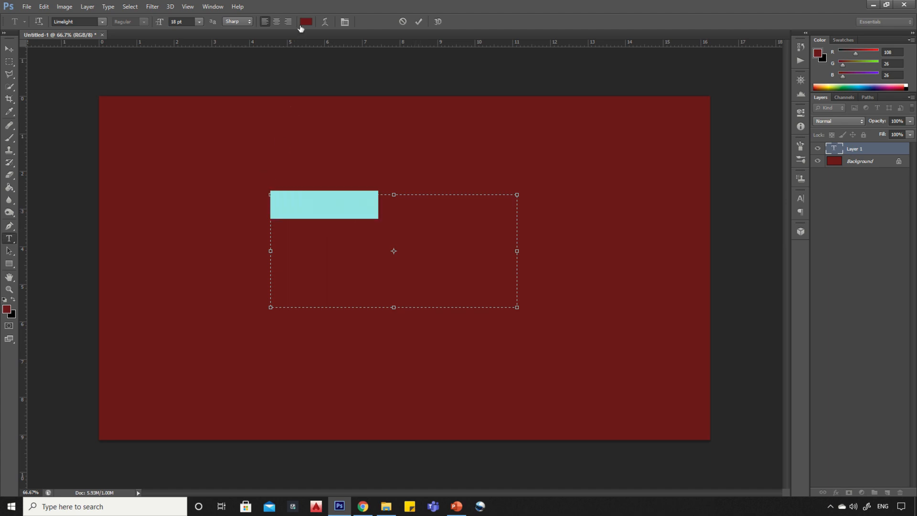
pyautogui.click(306, 22)
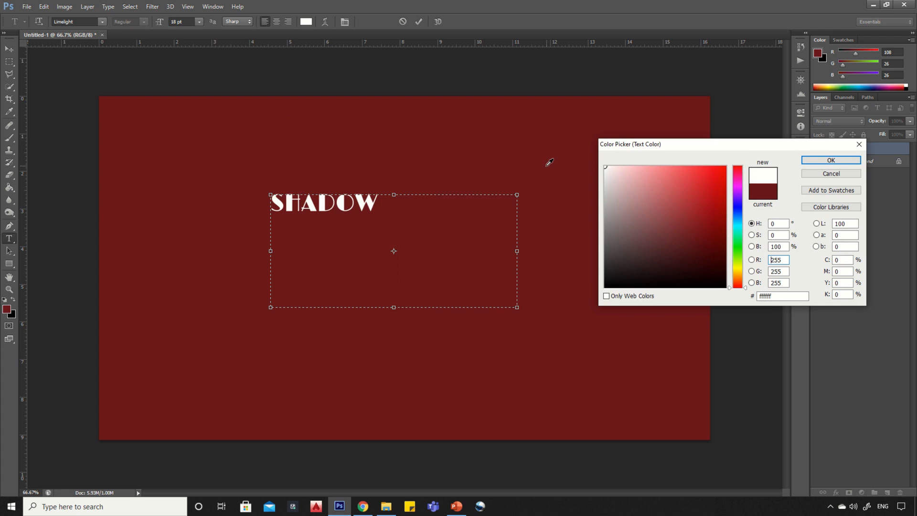
pyautogui.click(830, 160)
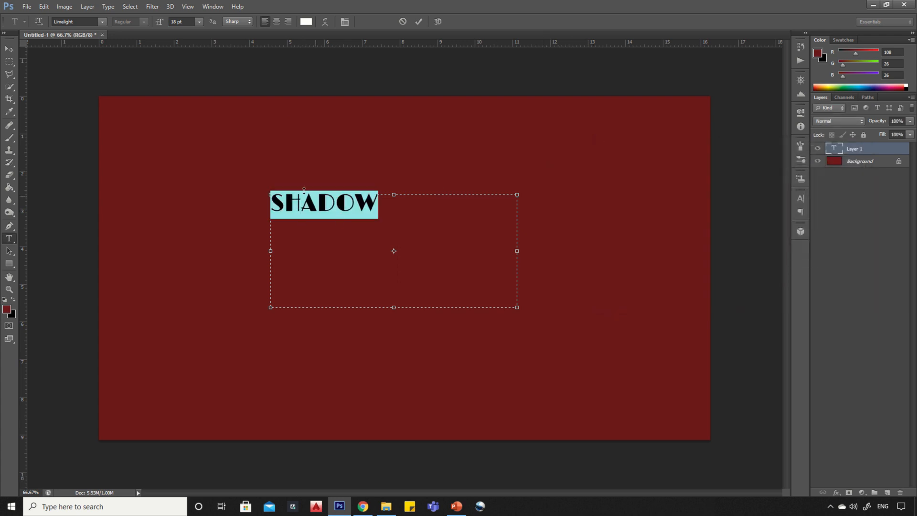
# Set the SHADOW text in the JUSTICE LEAGUE font, fit the box to the word and commit
pyautogui.click(102, 22)
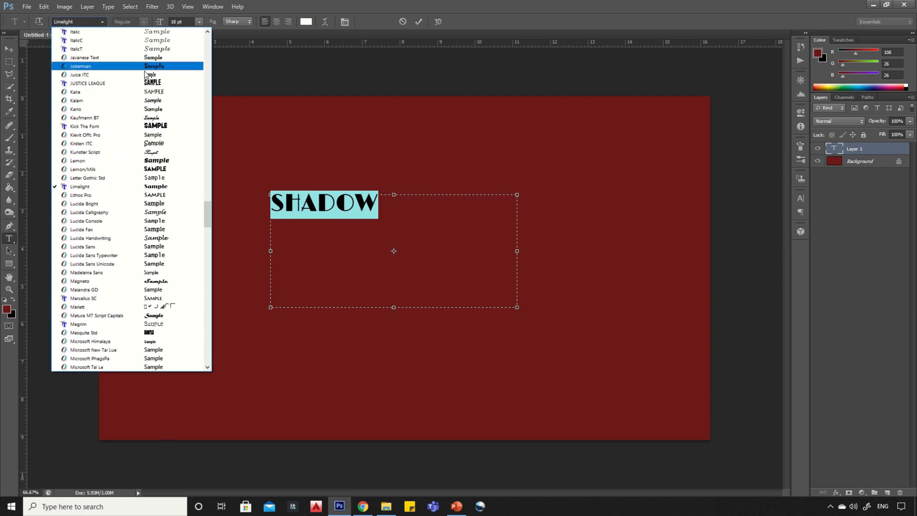
pyautogui.click(88, 82)
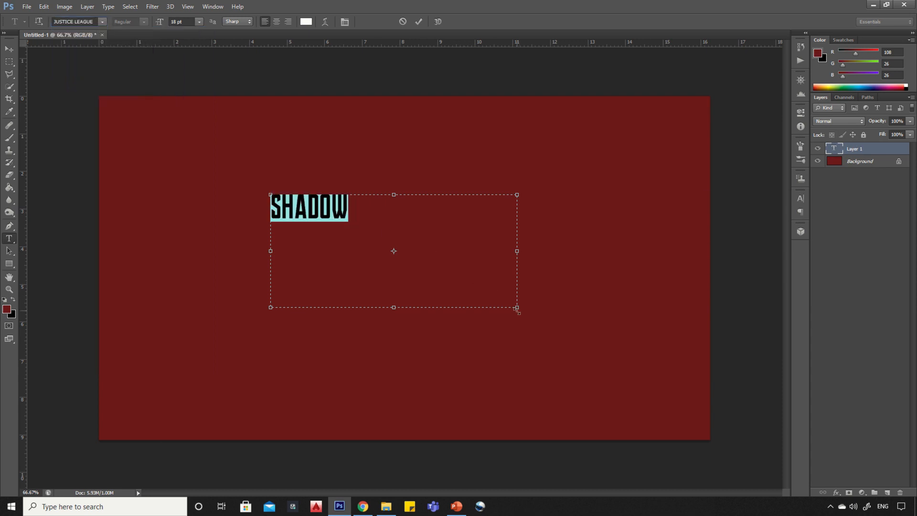
pyautogui.moveTo(517, 309); pyautogui.dragTo(356, 227)
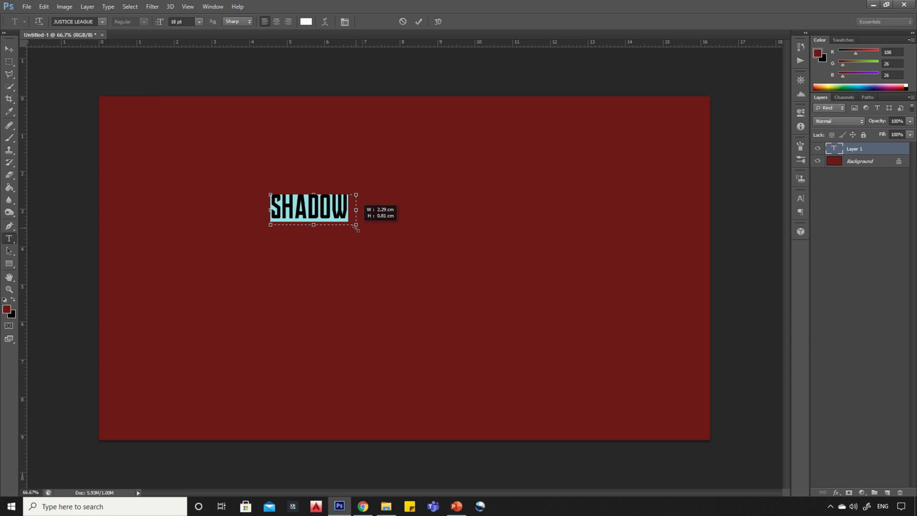
pyautogui.click(419, 22)
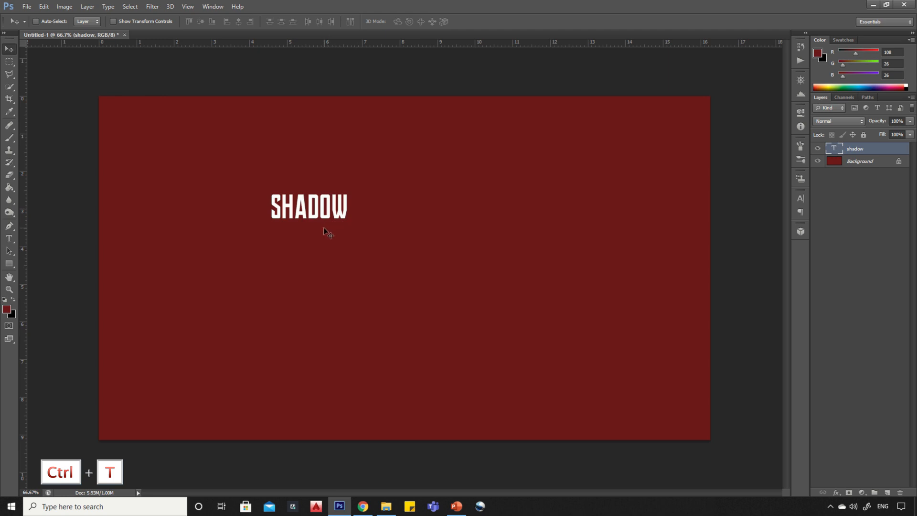
# Scale the SHADOW text up to large lettering across the canvas centre with Free Transform
pyautogui.press('ctrl+t')
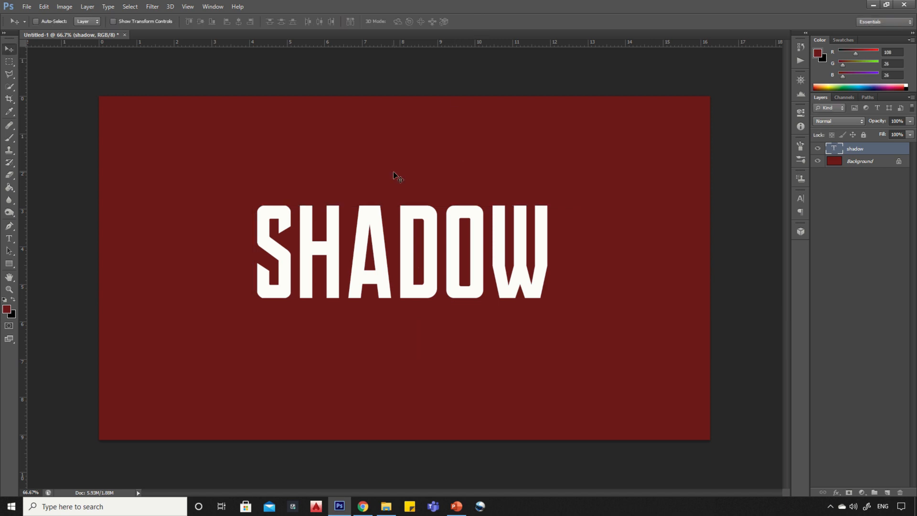
pyautogui.moveTo(463, 277)
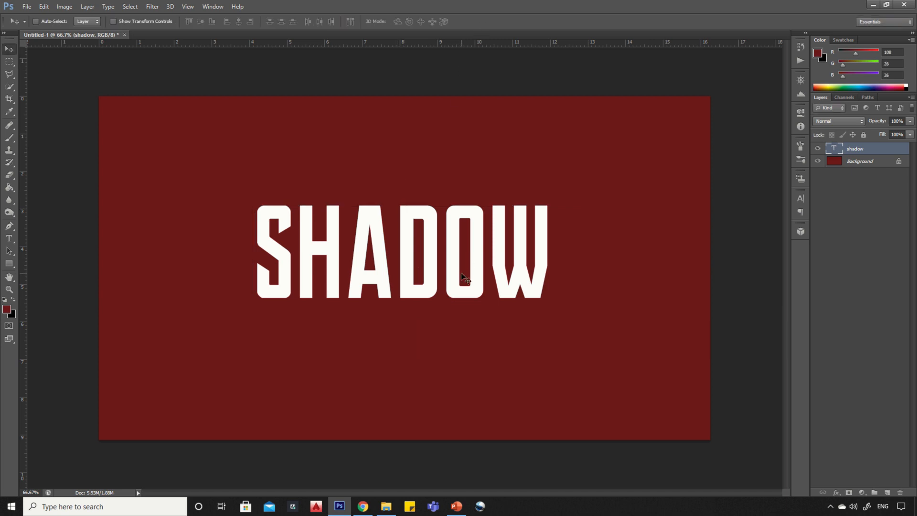
pyautogui.press('ctrl+t')
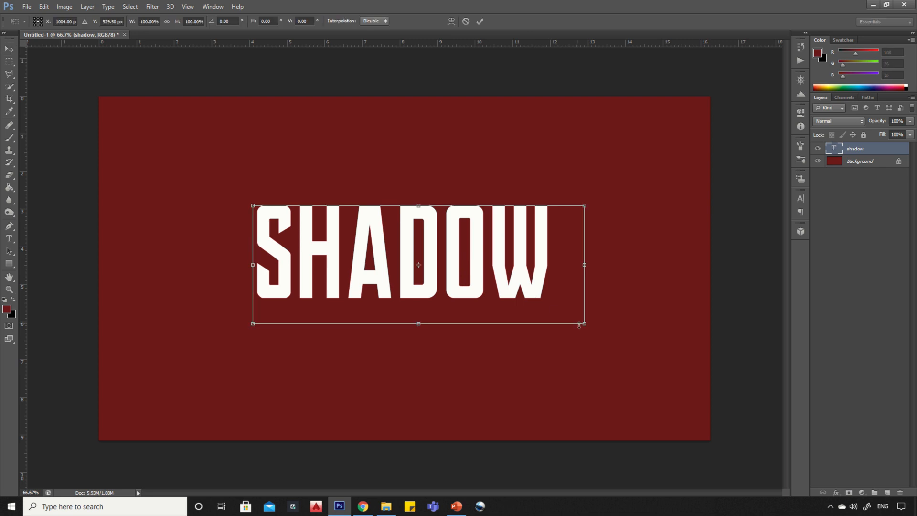
pyautogui.moveTo(583, 324); pyautogui.dragTo(595, 326)
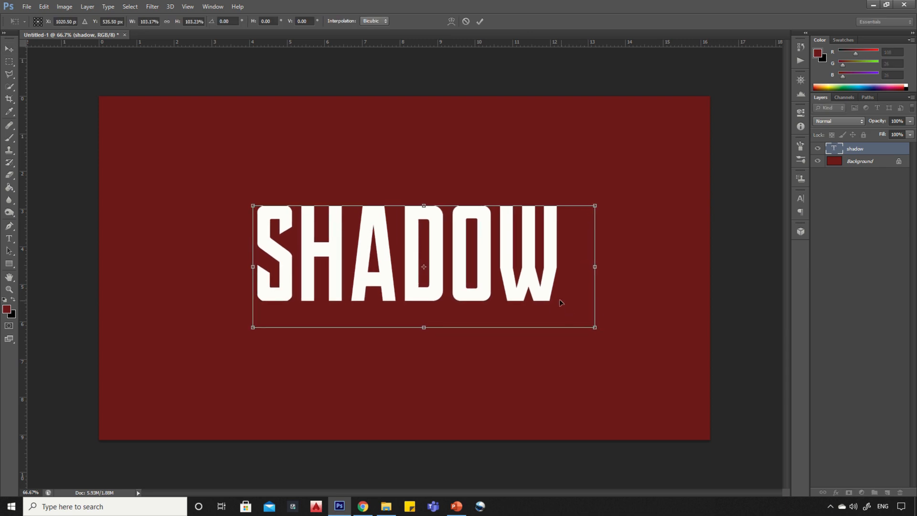
pyautogui.click(480, 21)
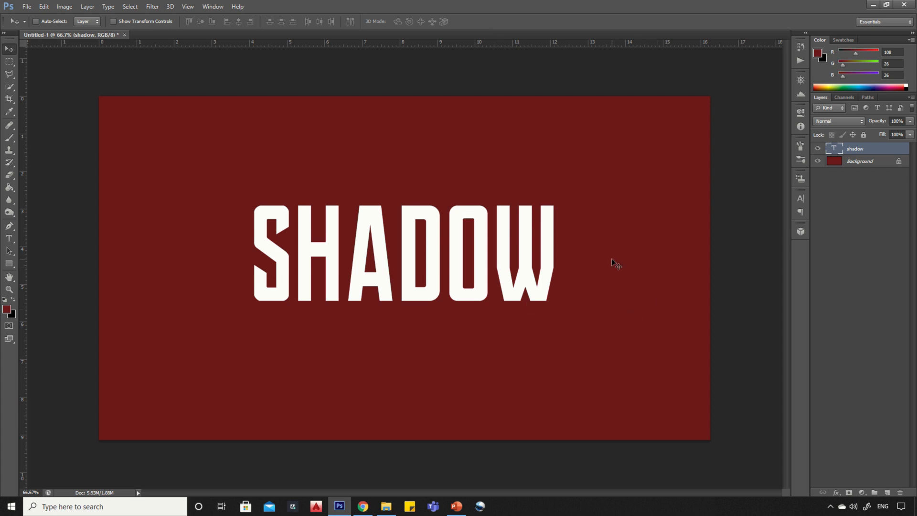
pyautogui.moveTo(615, 264)
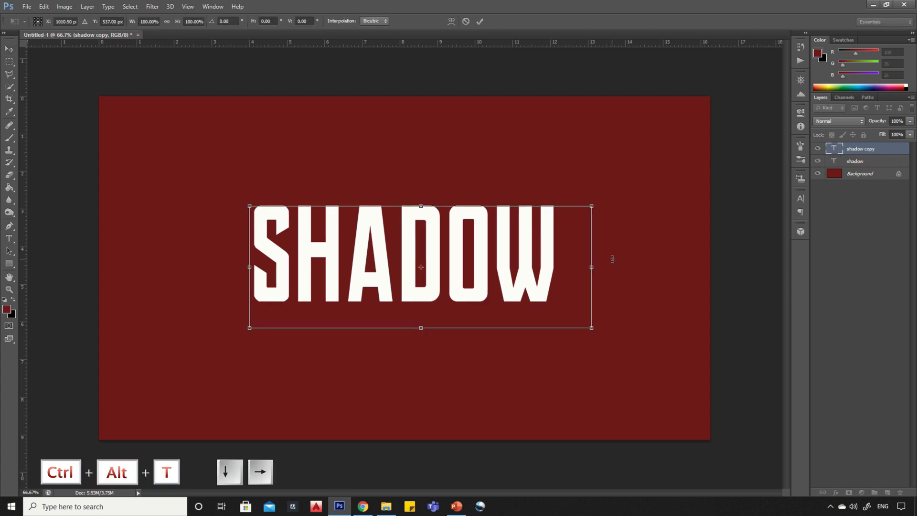
# Duplicate the text hundreds of times with a diagonal nudge, building a white extrusion to the bottom-right
pyautogui.press('Right')
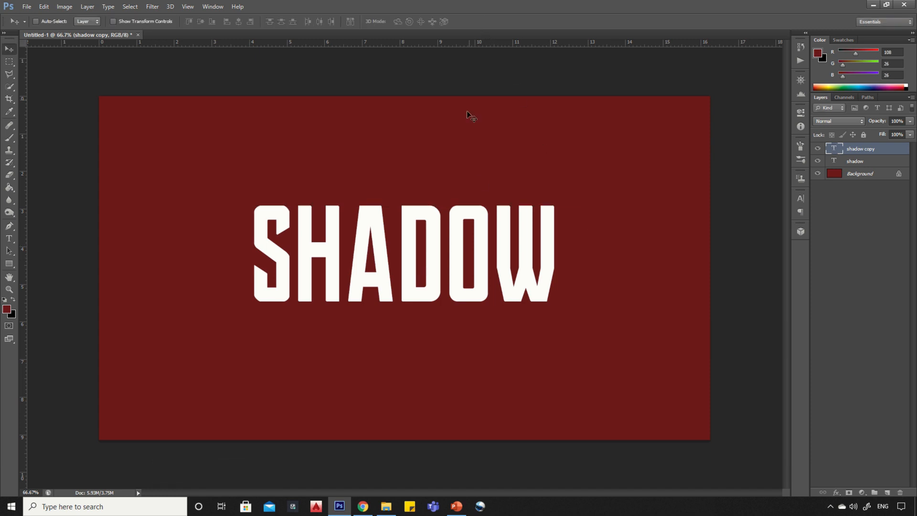
pyautogui.press('ctrl+shift+alt+t')
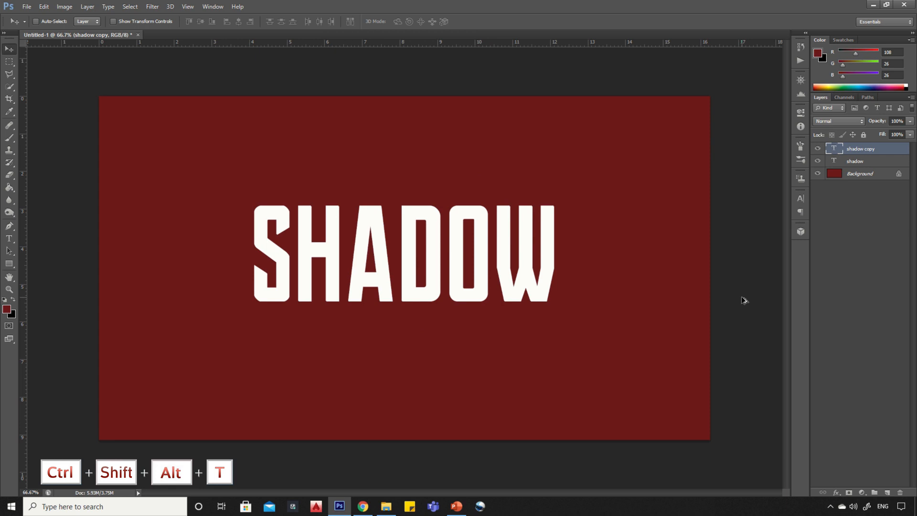
pyautogui.press('ctrl+shift+alt+t')
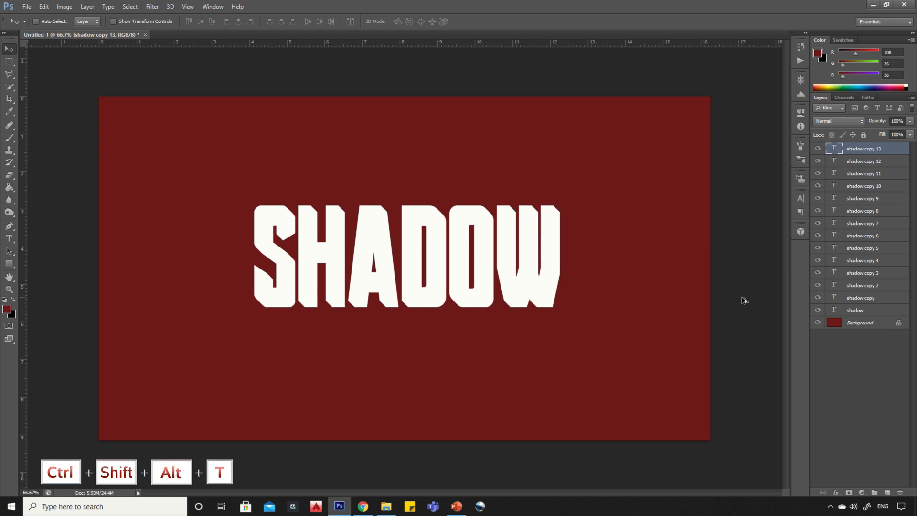
pyautogui.press('ctrl+shift+alt+t')
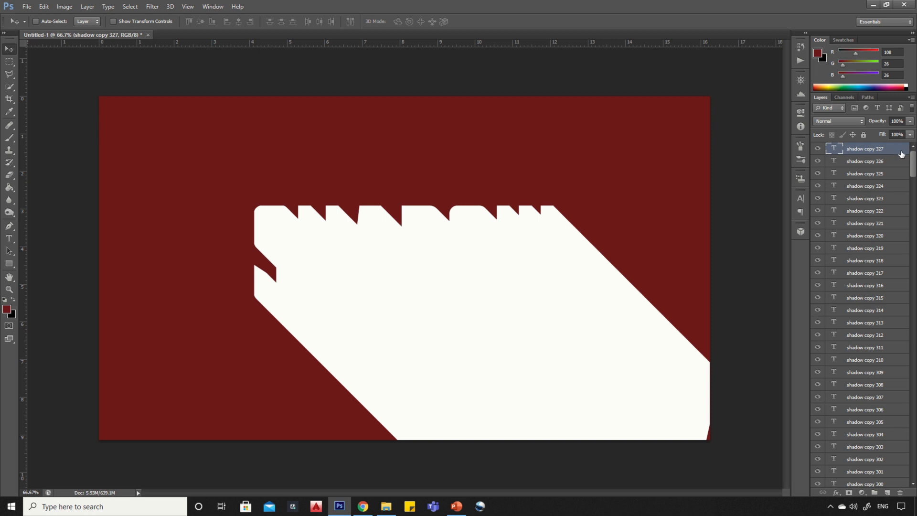
# Rasterize all the text copies and merge them into one extrusion layer
pyautogui.scroll(-3)
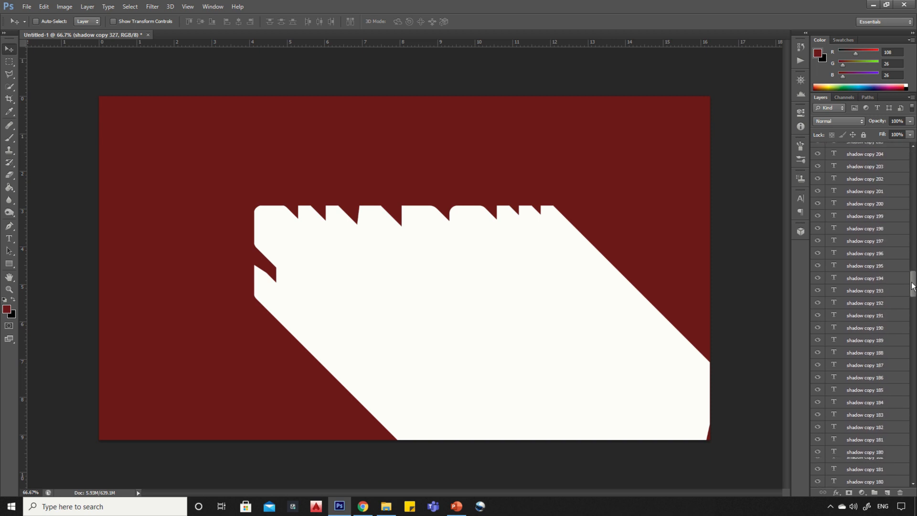
pyautogui.scroll(-3)
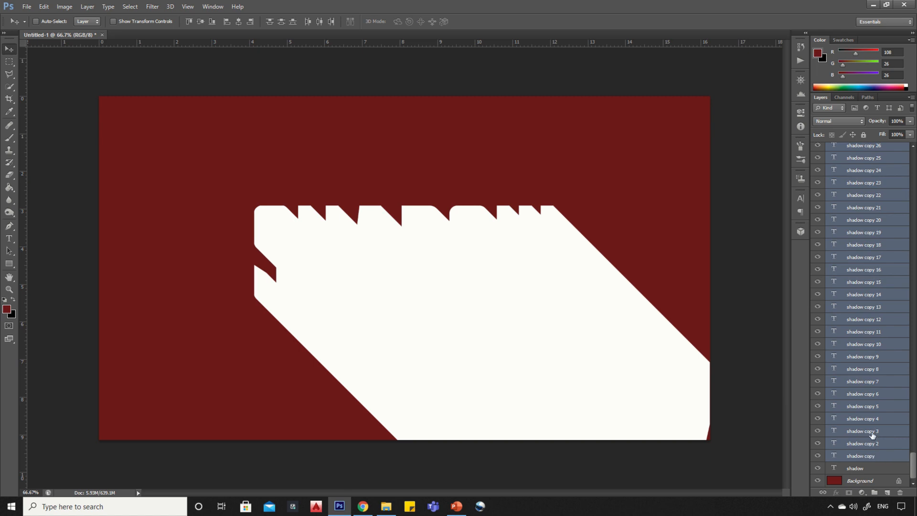
pyautogui.rightClick(871, 432)
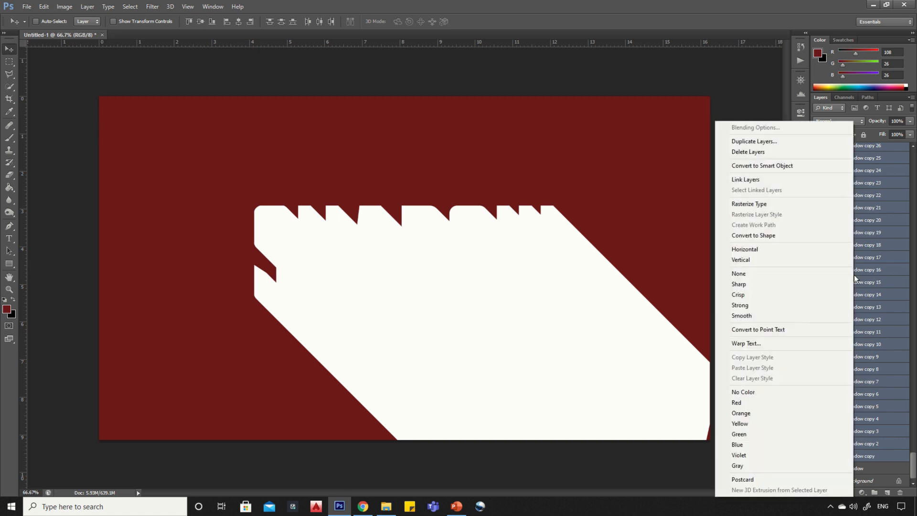
pyautogui.moveTo(749, 204)
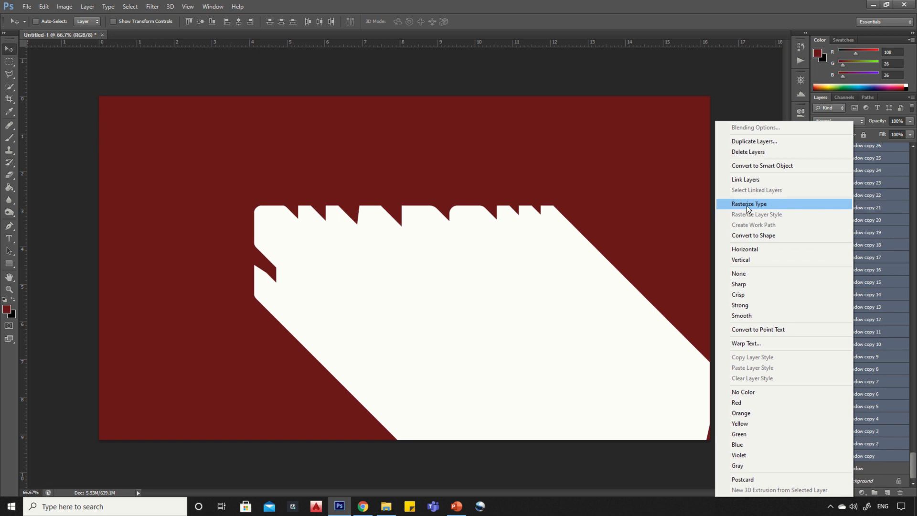
pyautogui.click(749, 203)
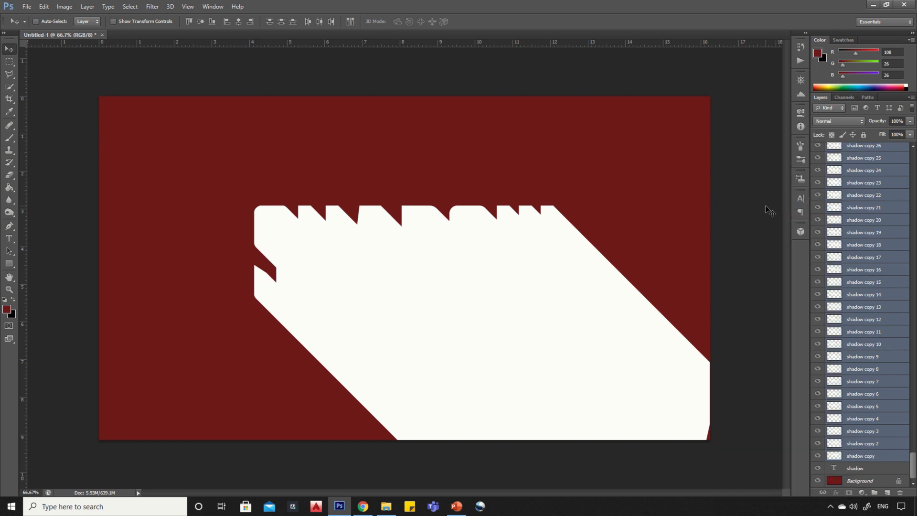
pyautogui.rightClick(863, 233)
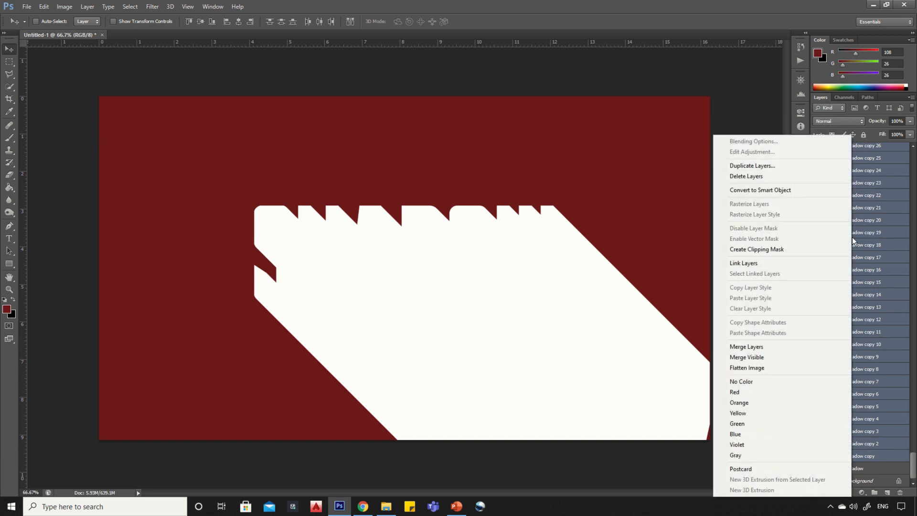
pyautogui.moveTo(761, 346)
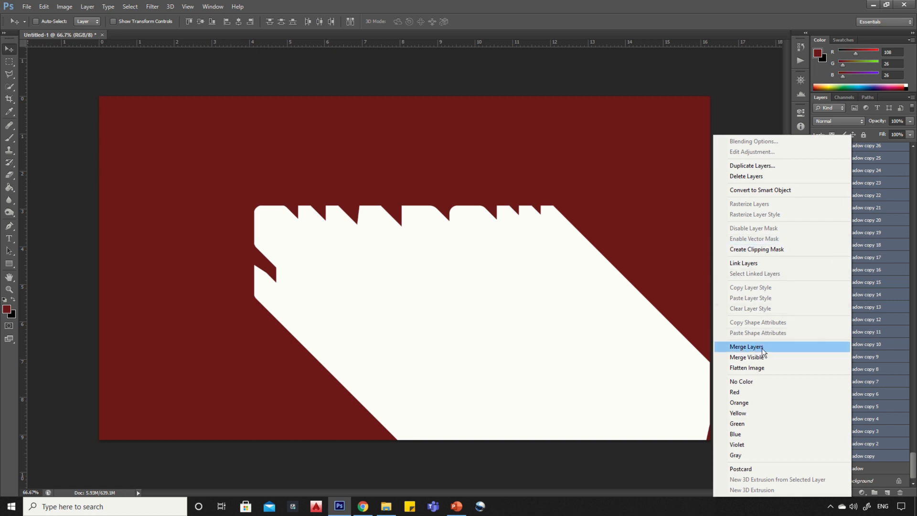
pyautogui.click(747, 346)
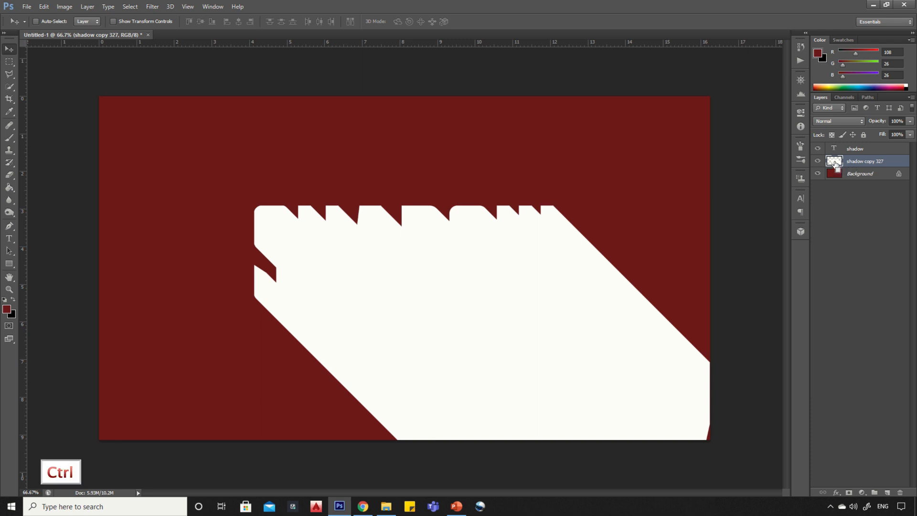
# Load the extrusion's shape as a selection on a new layer and hide the white extrusion
pyautogui.click(836, 163)
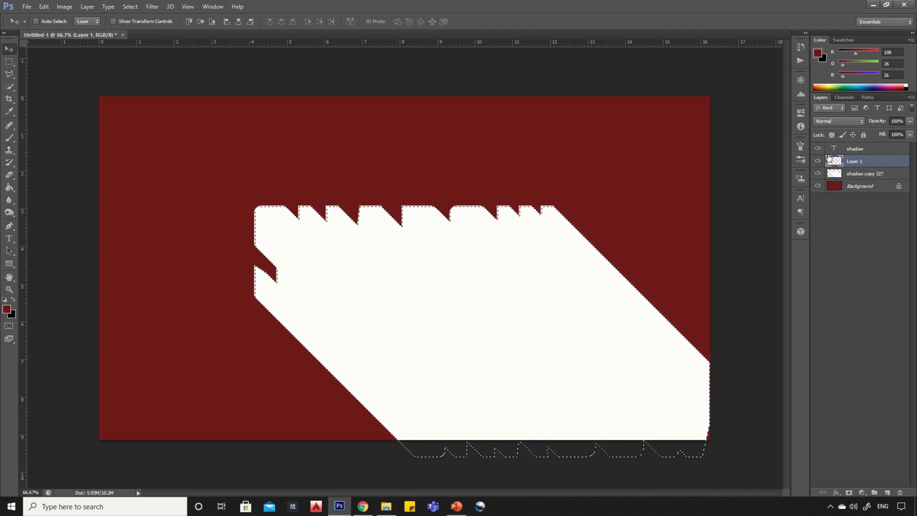
pyautogui.click(818, 174)
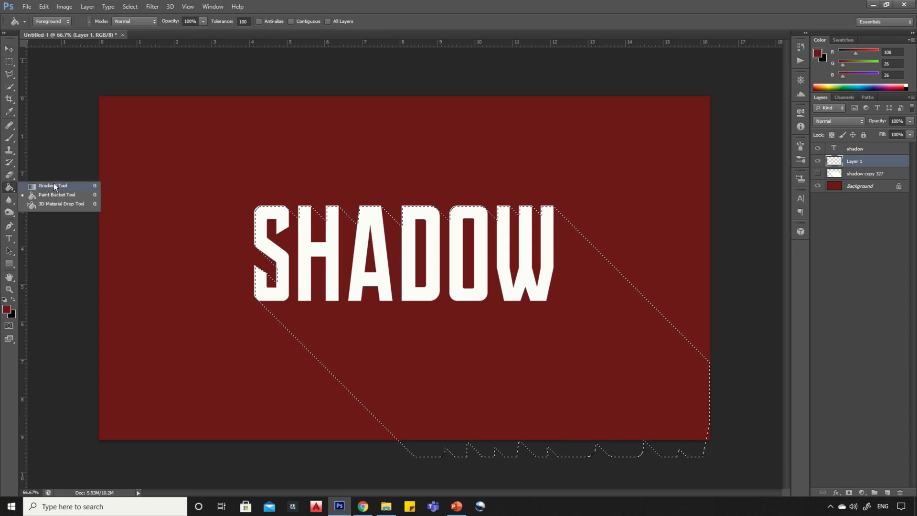
# Fill the selection with a black-to-transparent gradient fading toward the bottom, then deselect
pyautogui.click(53, 185)
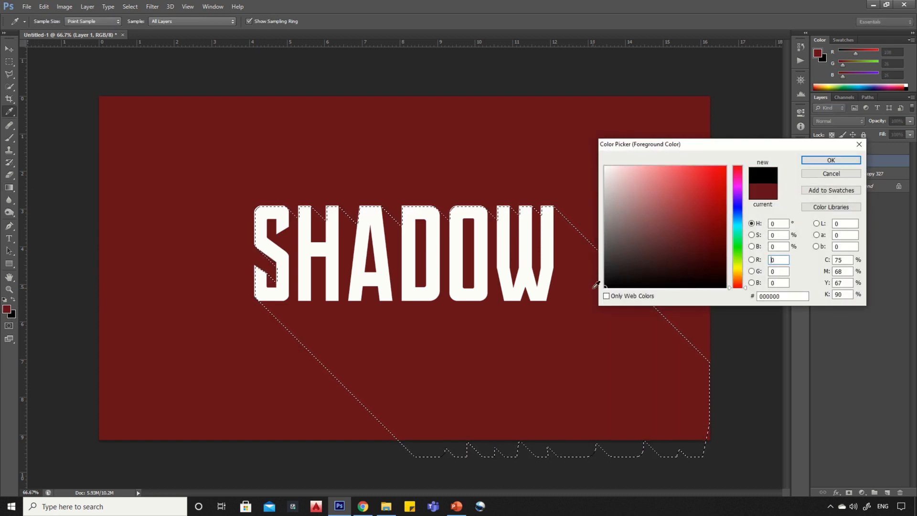
pyautogui.click(830, 160)
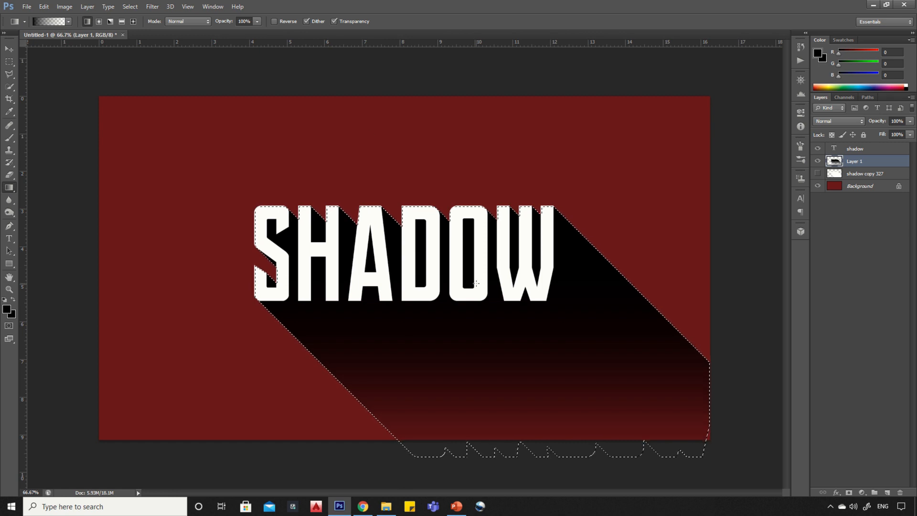
pyautogui.press('ctrl+d')
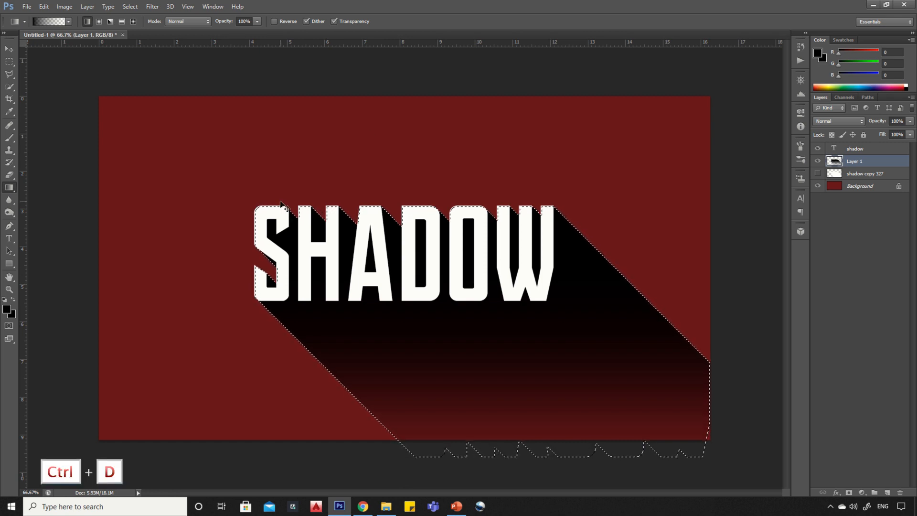
pyautogui.press('ctrl+d')
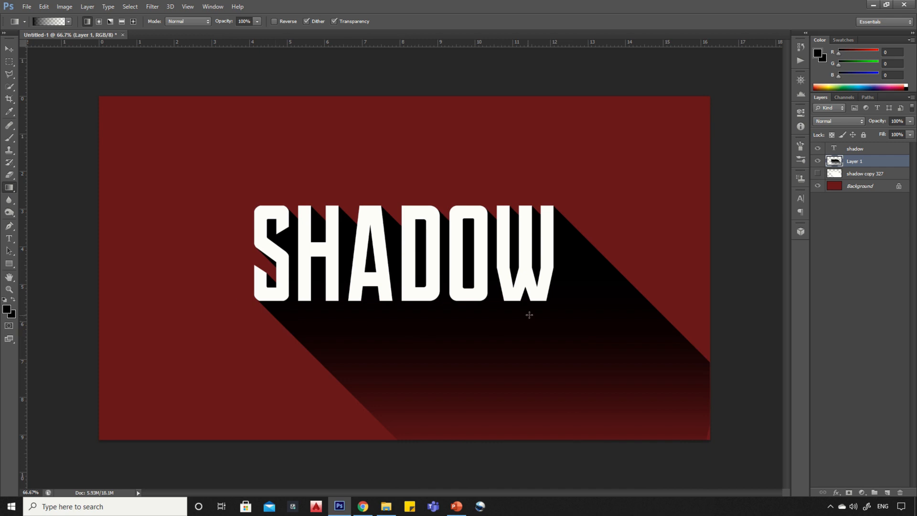
pyautogui.moveTo(882, 153)
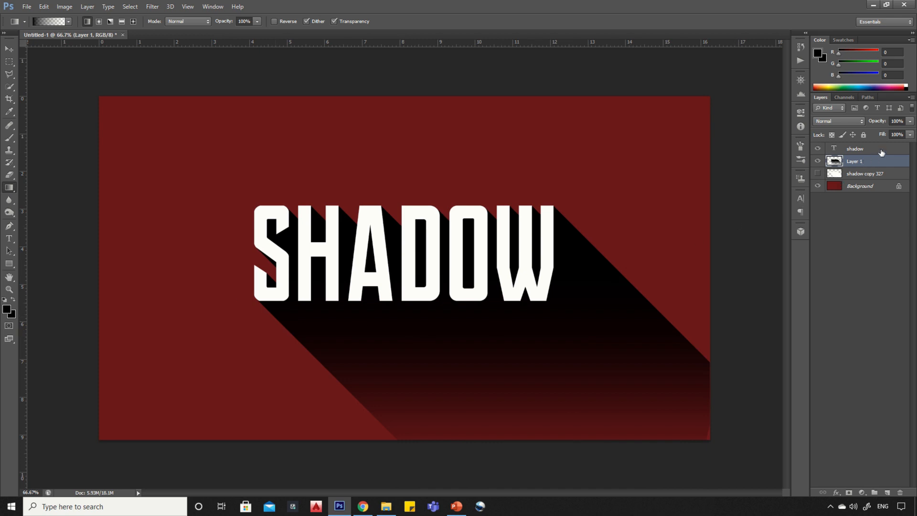
pyautogui.click(856, 148)
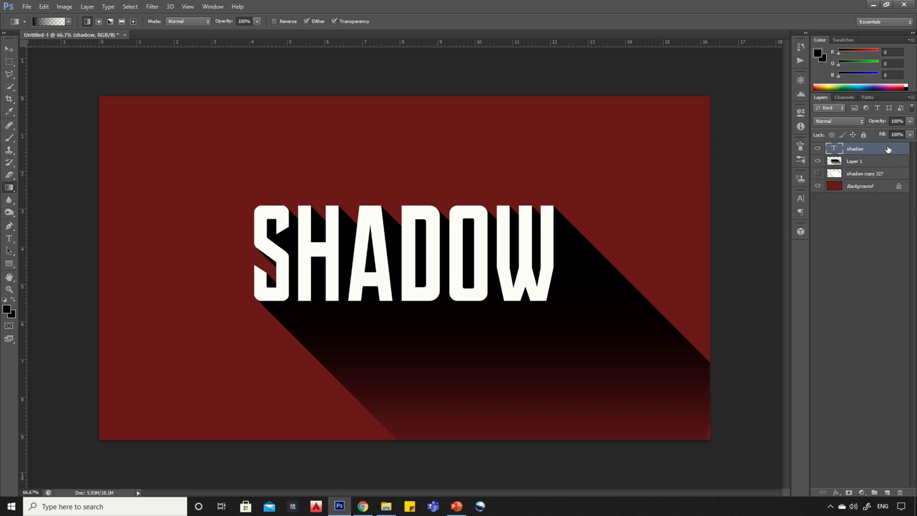
# Give the SHADOW text a black drop shadow at 18 px distance, 75% opacity
pyautogui.doubleClick(860, 149)
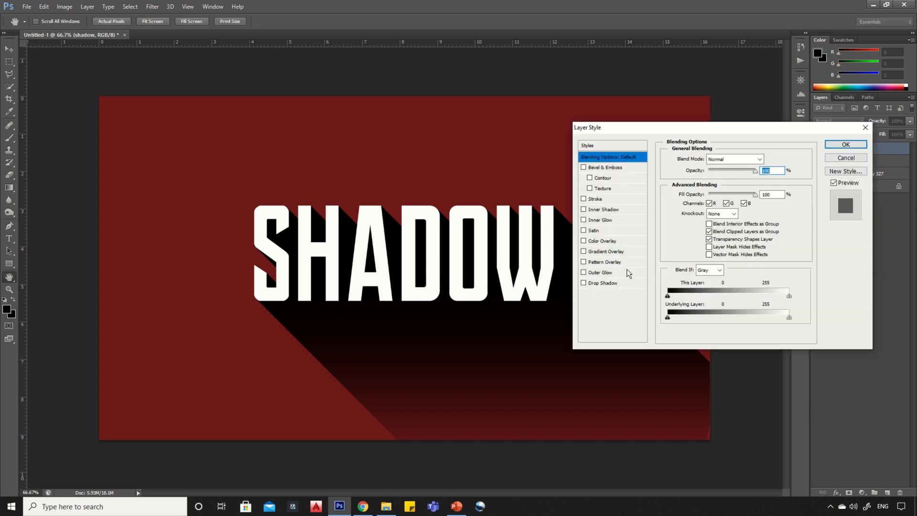
pyautogui.click(603, 282)
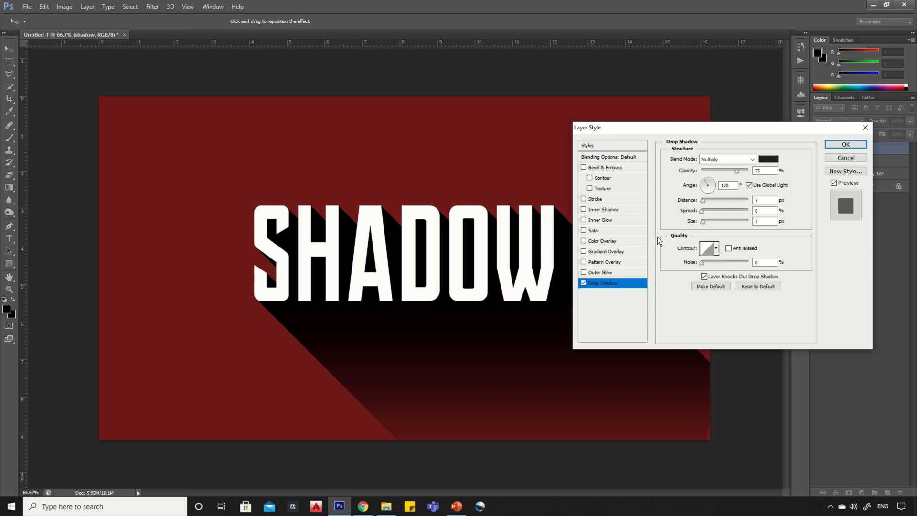
pyautogui.moveTo(704, 200); pyautogui.dragTo(713, 200)
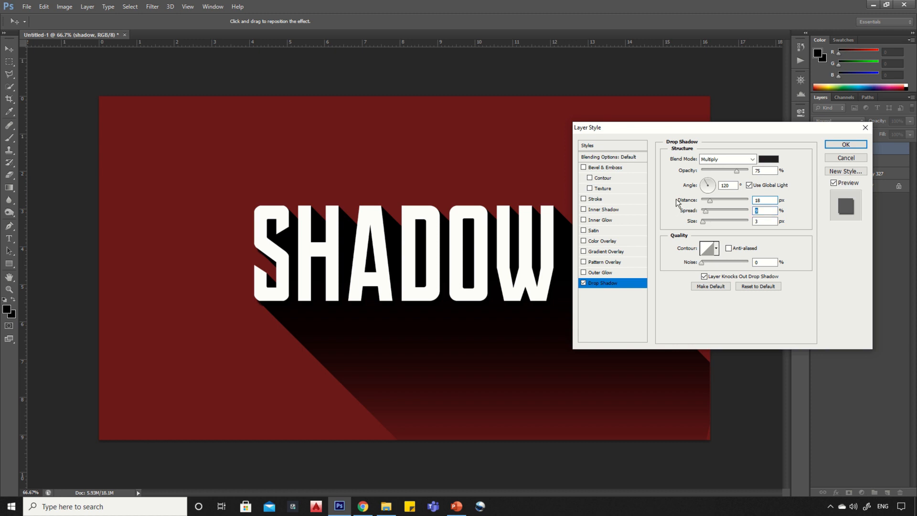
pyautogui.moveTo(813, 159)
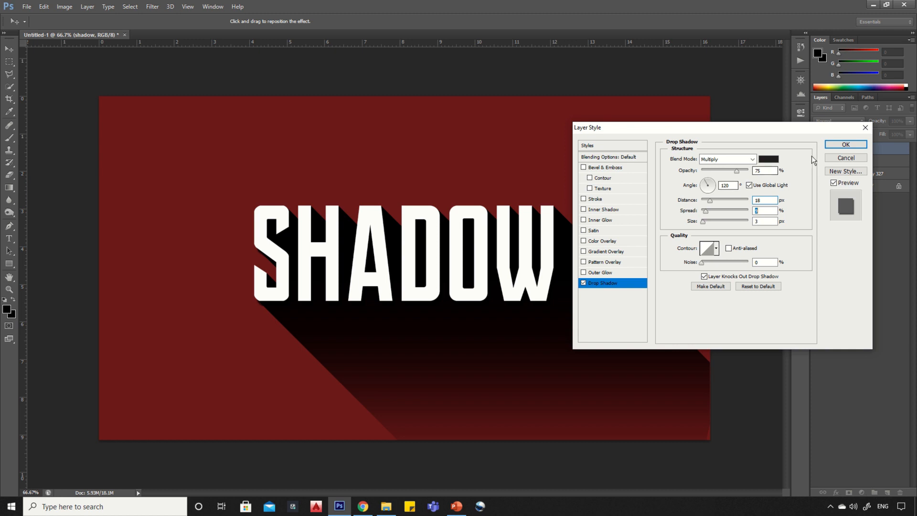
pyautogui.click(769, 159)
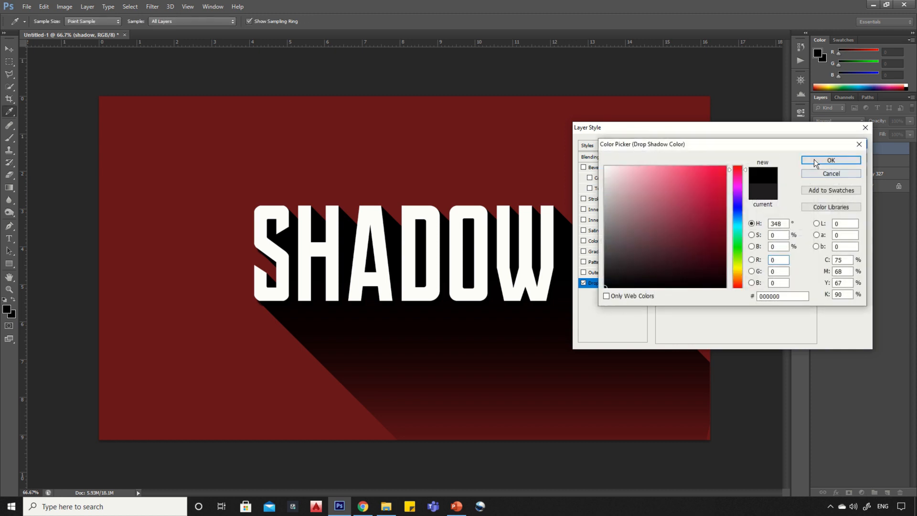
pyautogui.click(830, 161)
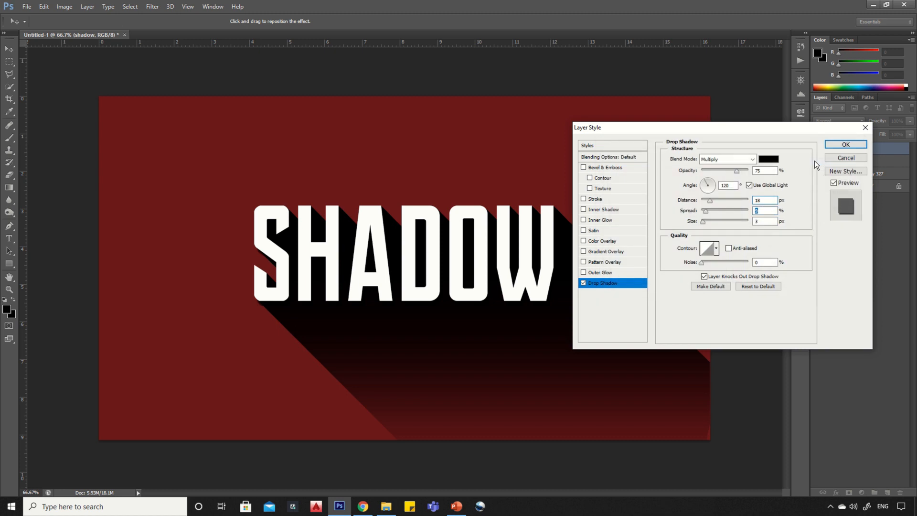
pyautogui.click(844, 144)
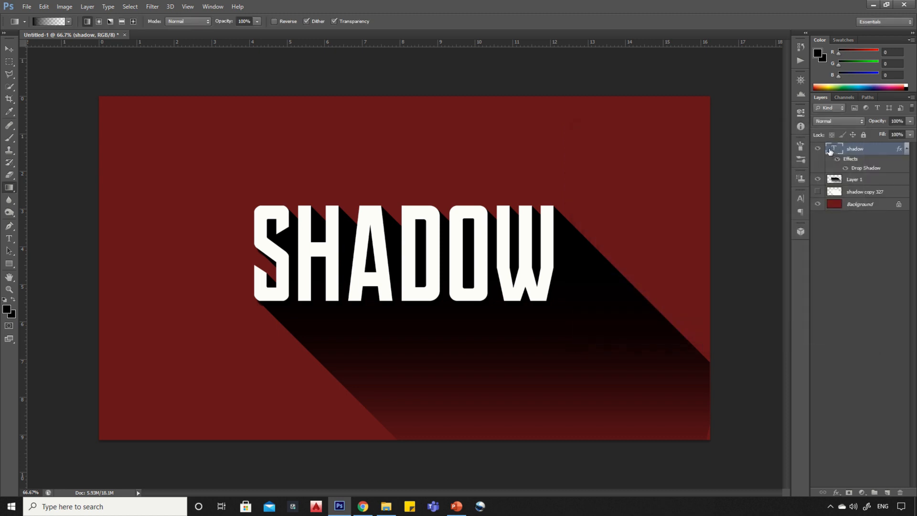
# Lower the gradient shadow layer (Layer 1) opacity to 86%
pyautogui.click(856, 180)
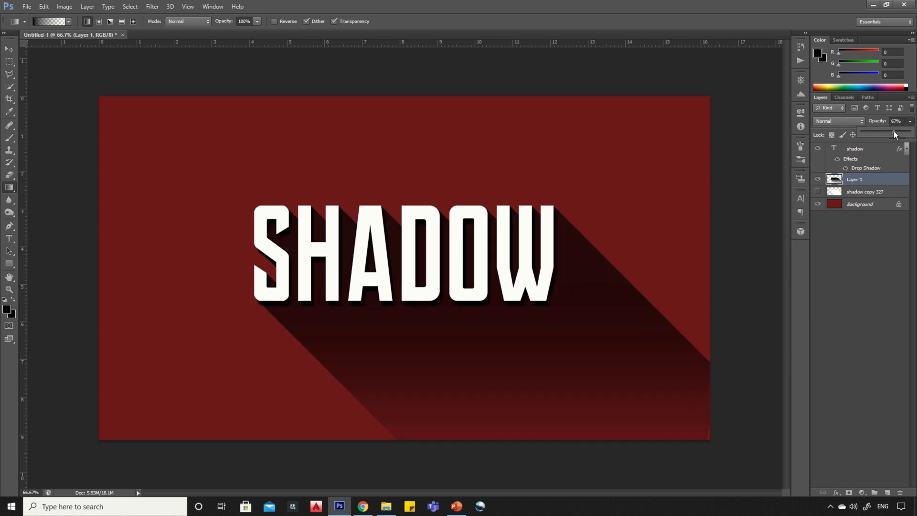
pyautogui.moveTo(894, 134); pyautogui.dragTo(901, 134)
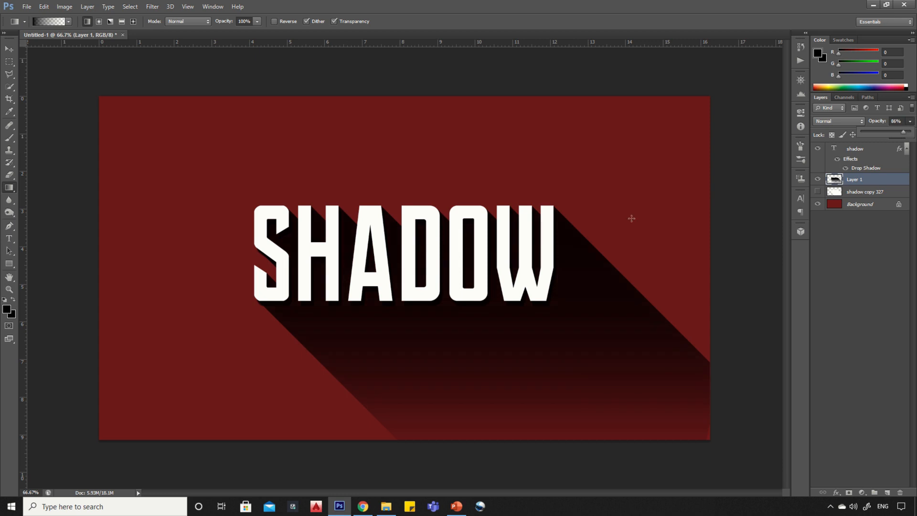
pyautogui.moveTo(173, 143)
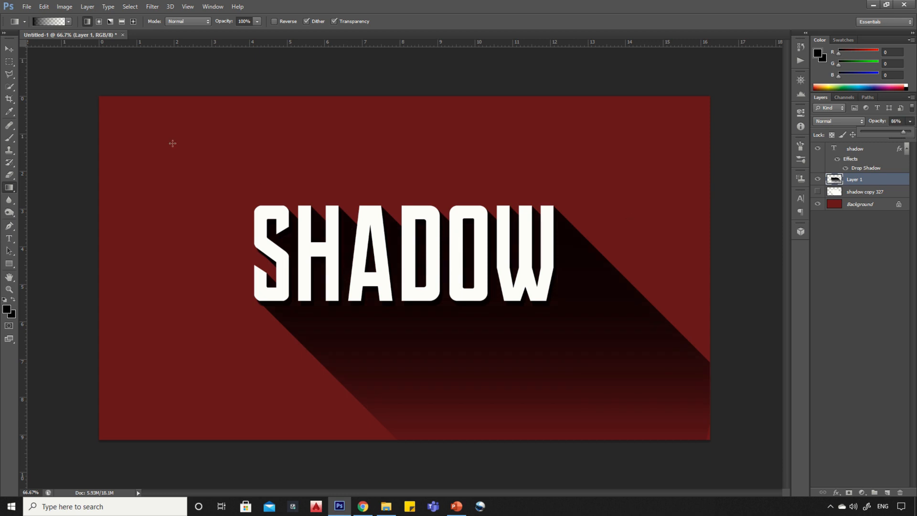
pyautogui.click(9, 48)
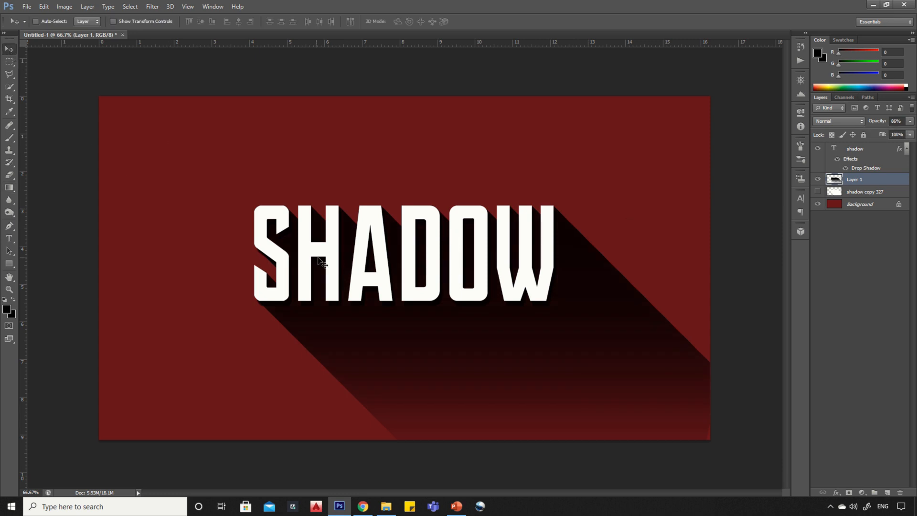